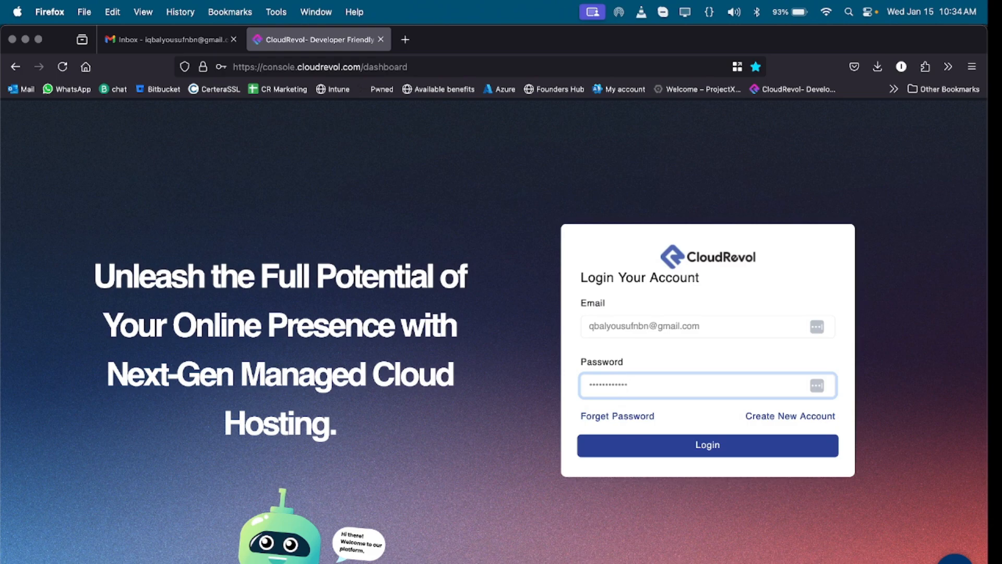
left_click(707, 445)
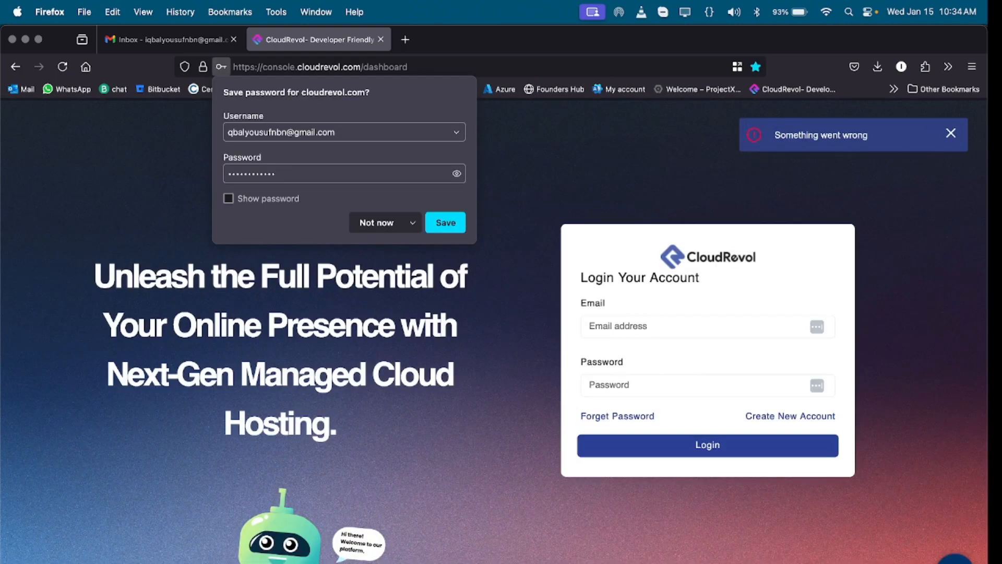
left_click(377, 223)
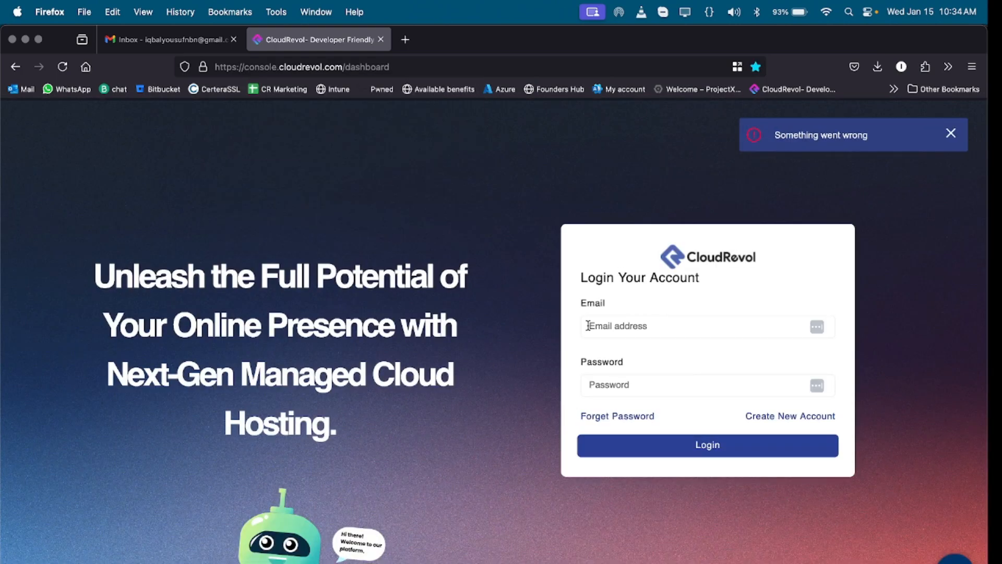
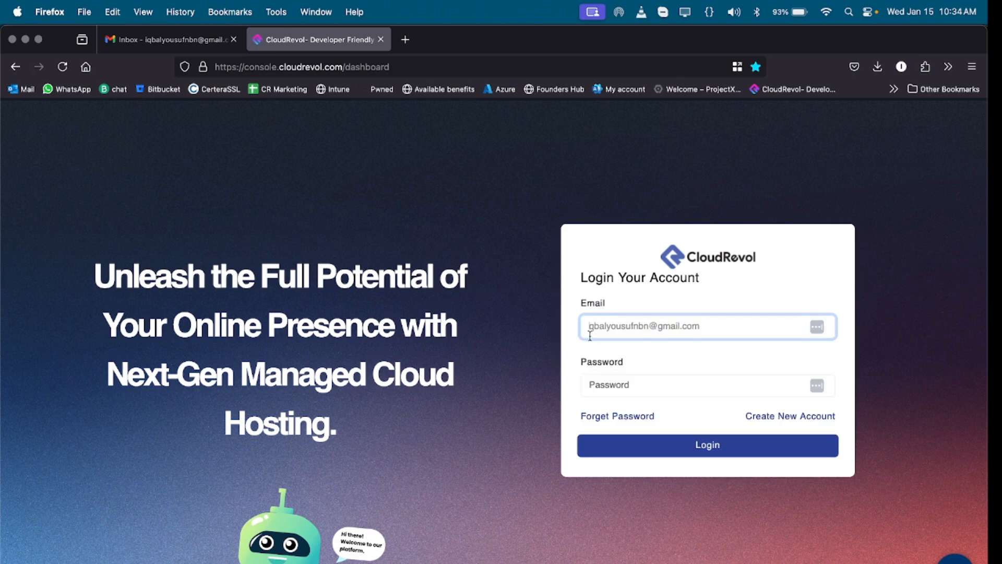
left_click(703, 384)
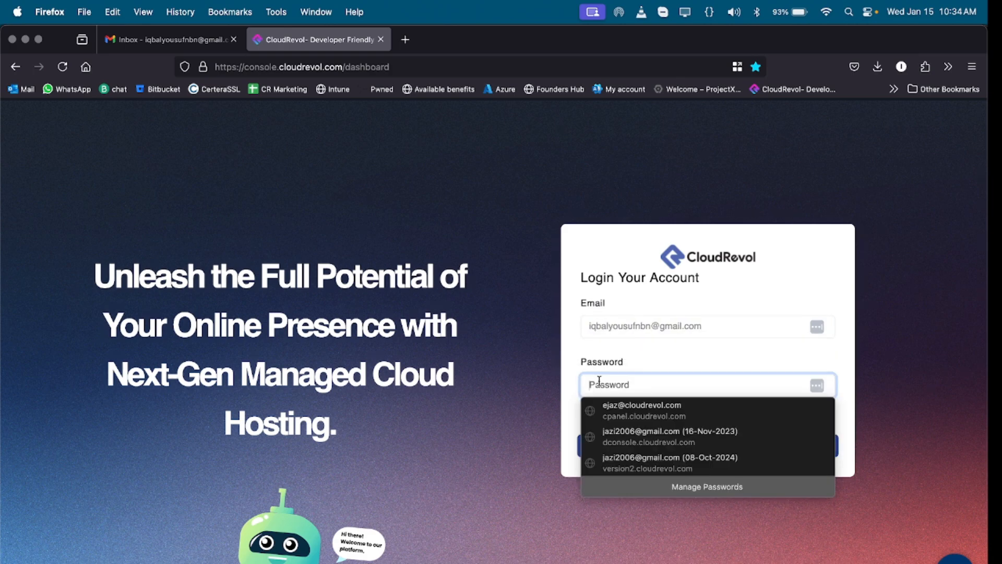
mouse_move(584, 344)
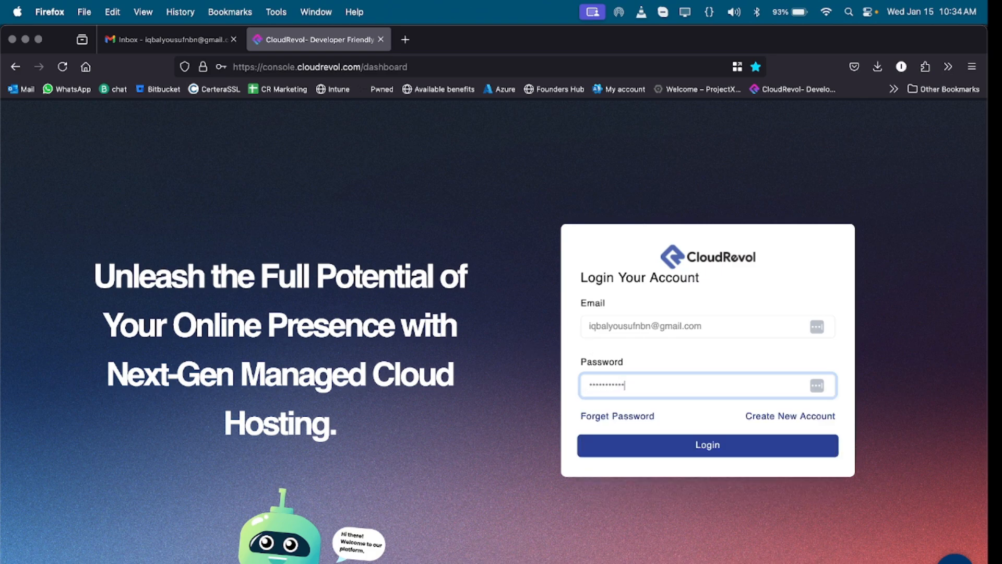
left_click(707, 445)
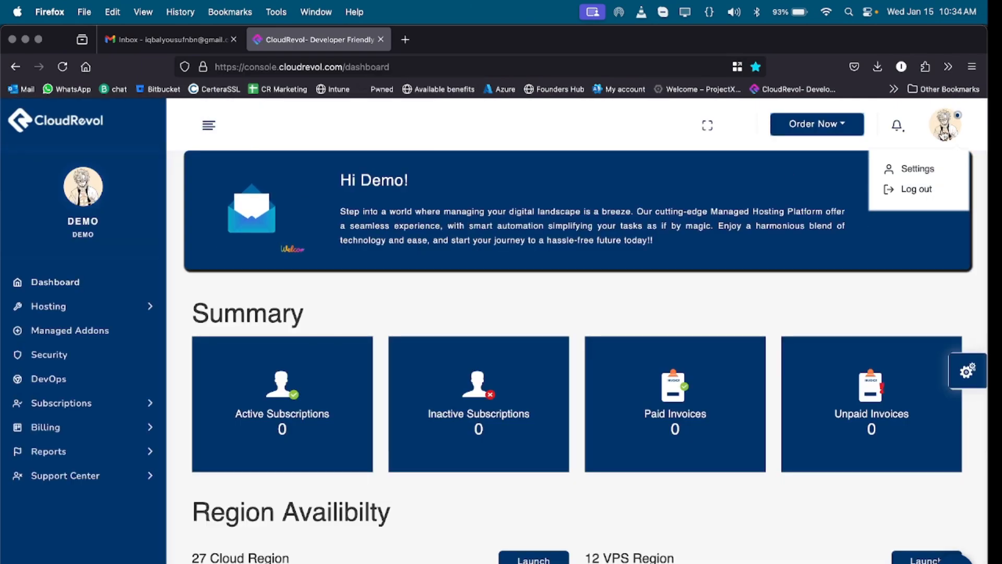
Go to the account profile from the avatar menu and start Reset Password
left_click(916, 168)
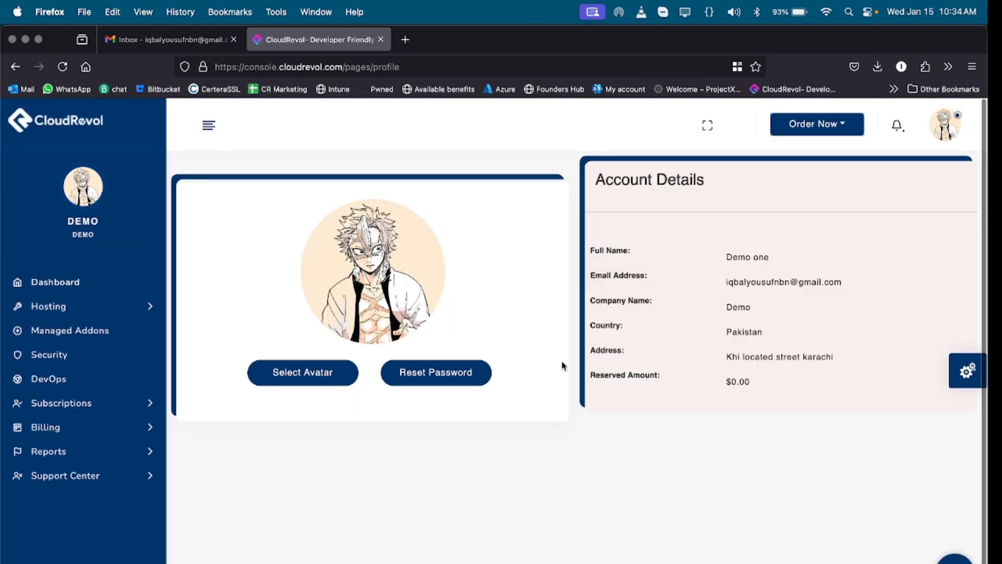
left_click(435, 371)
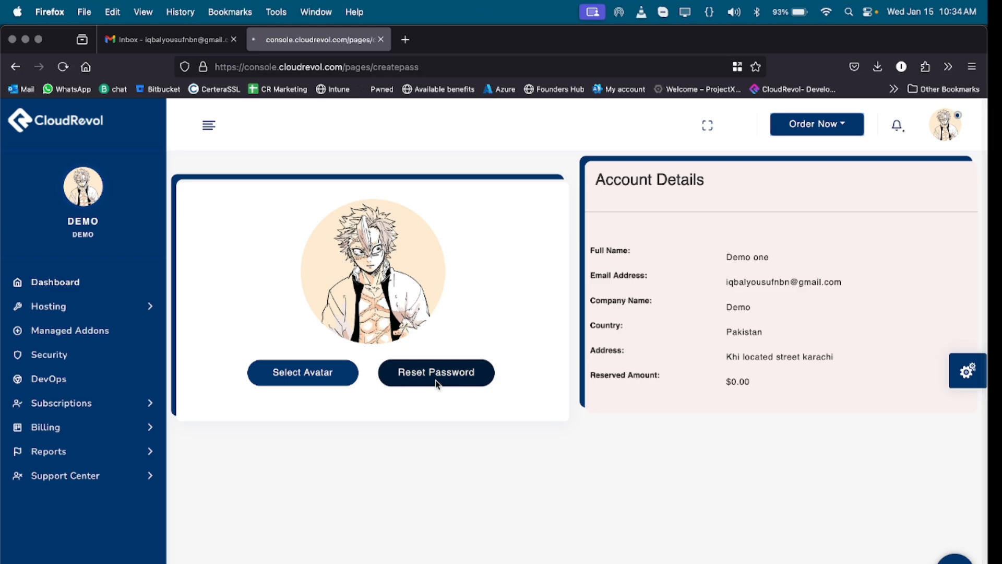
Enter the old password, the new password and its confirmation, and submit the change
left_click(436, 373)
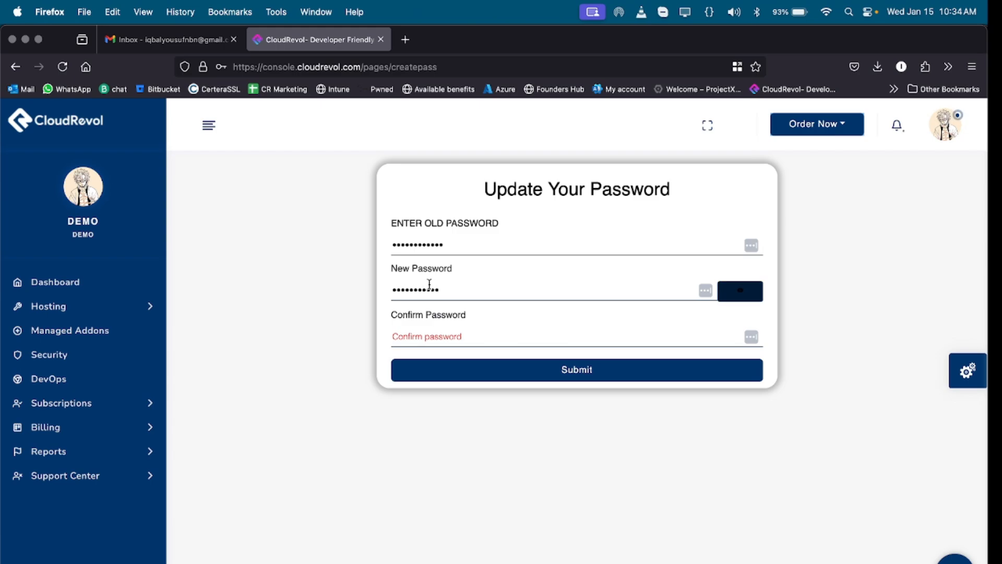
type("••••")
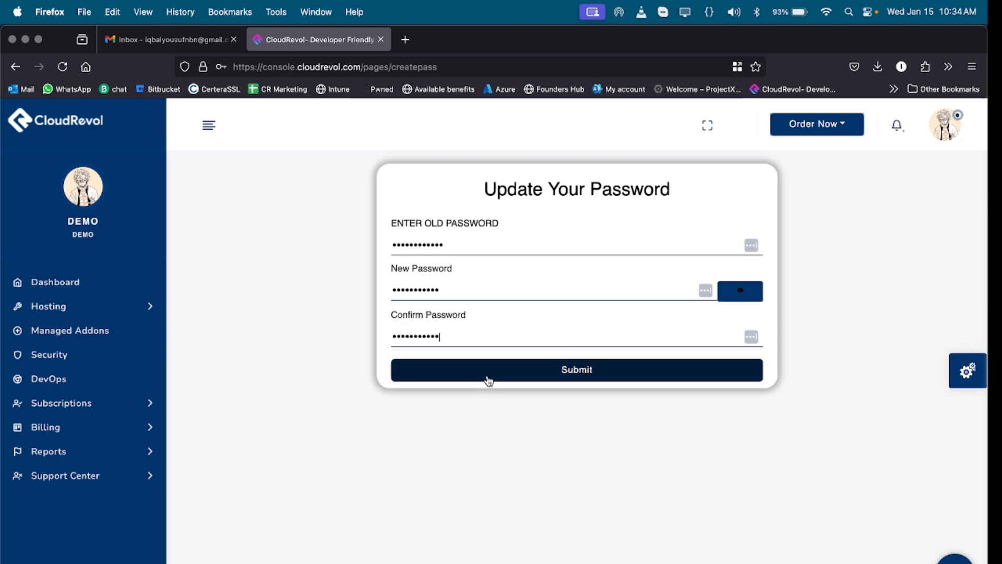
left_click(574, 369)
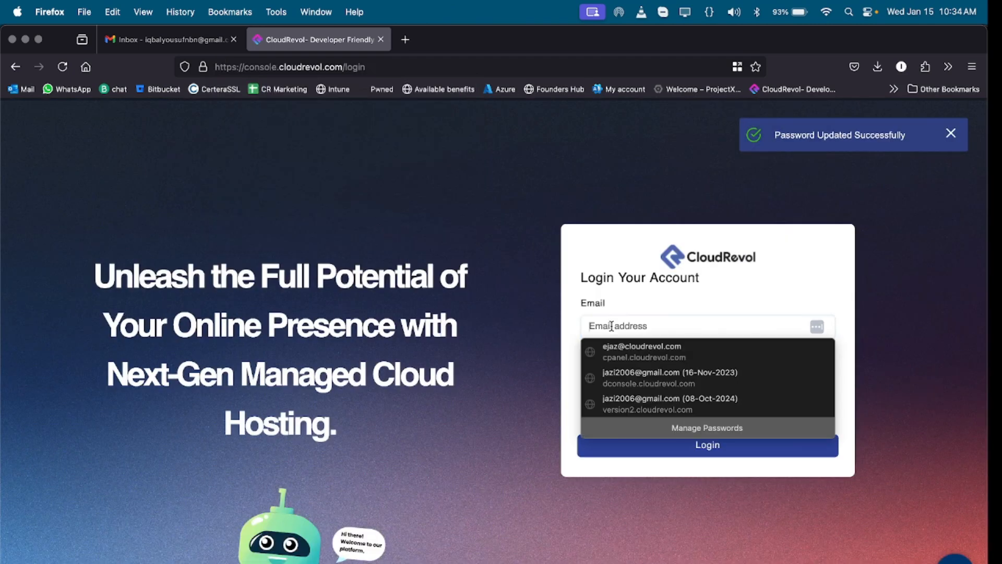
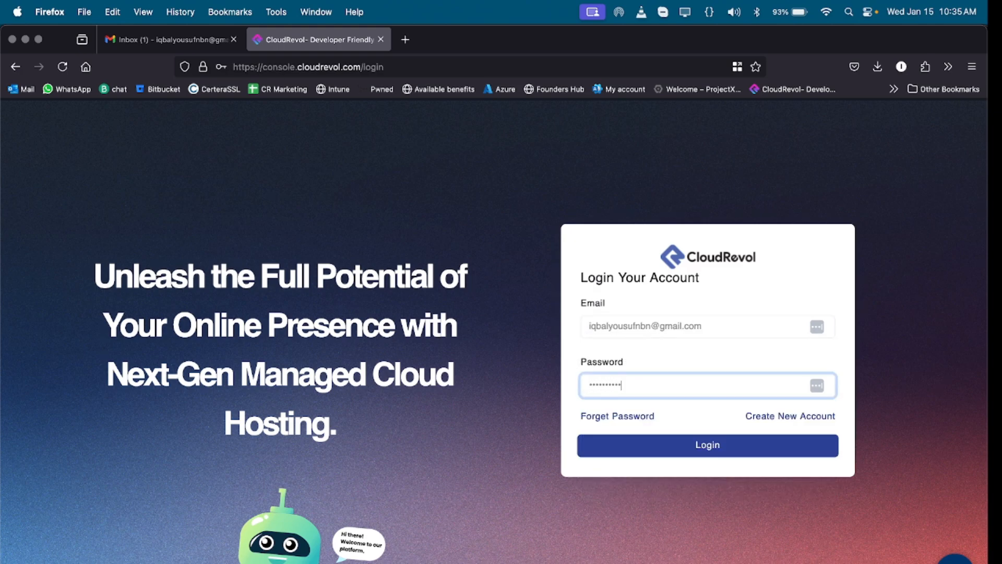
Log back in with the new password and answer Firefox's save-password prompt, reaching the dashboard
left_click(707, 444)
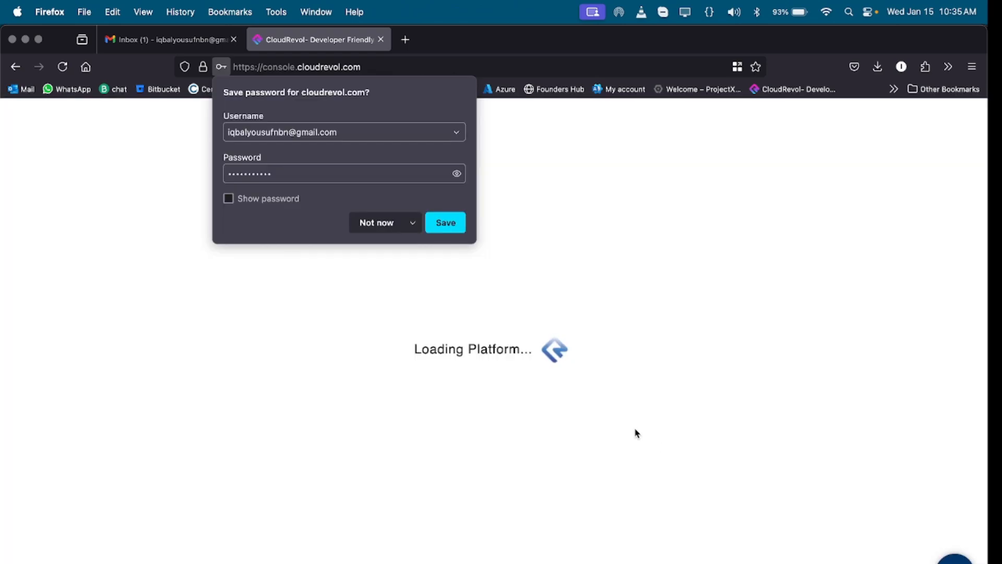
left_click(377, 222)
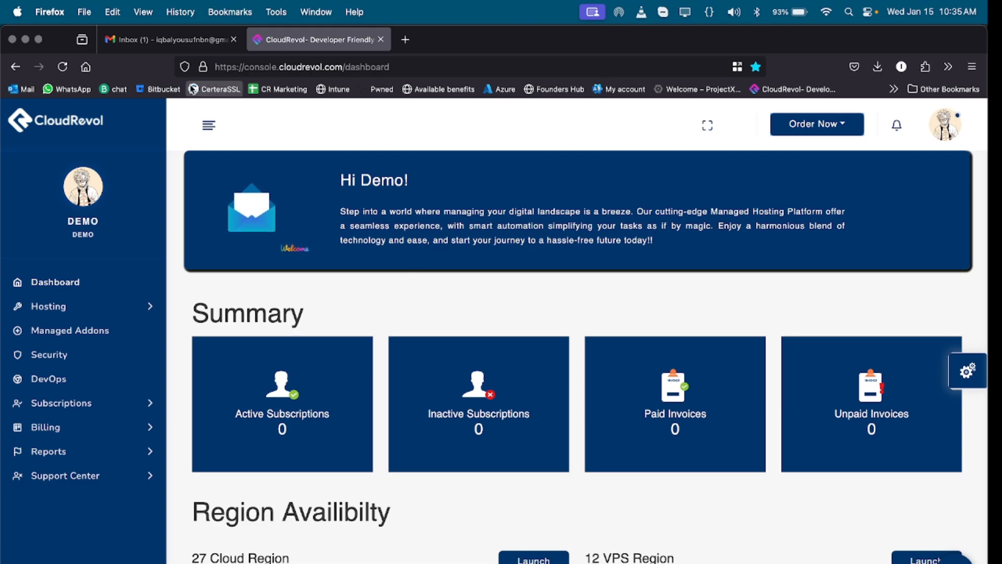
Read CloudRevol's 'Your Password Has Been Successfully Updated' email in the Gmail inbox
left_click(169, 39)
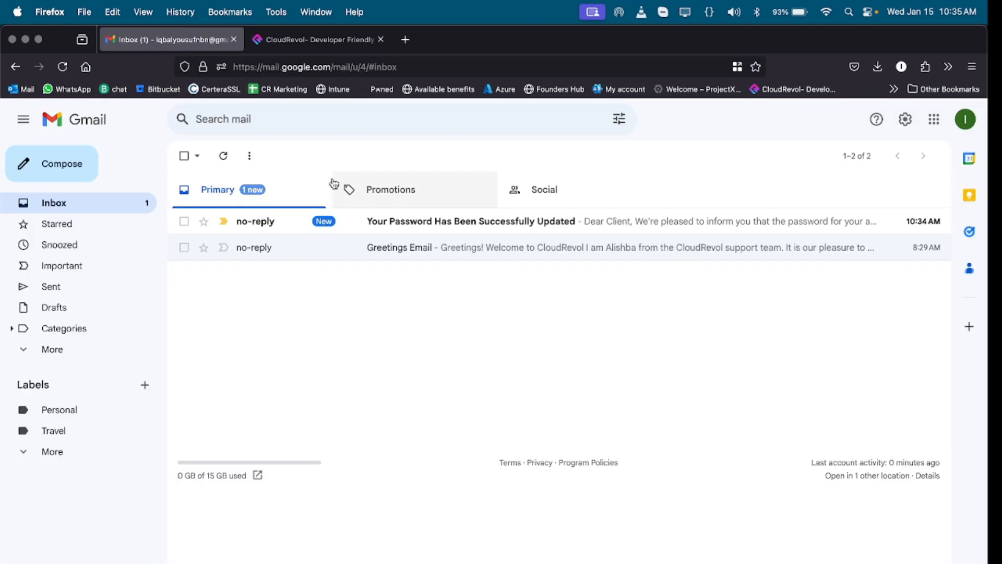
left_click(472, 221)
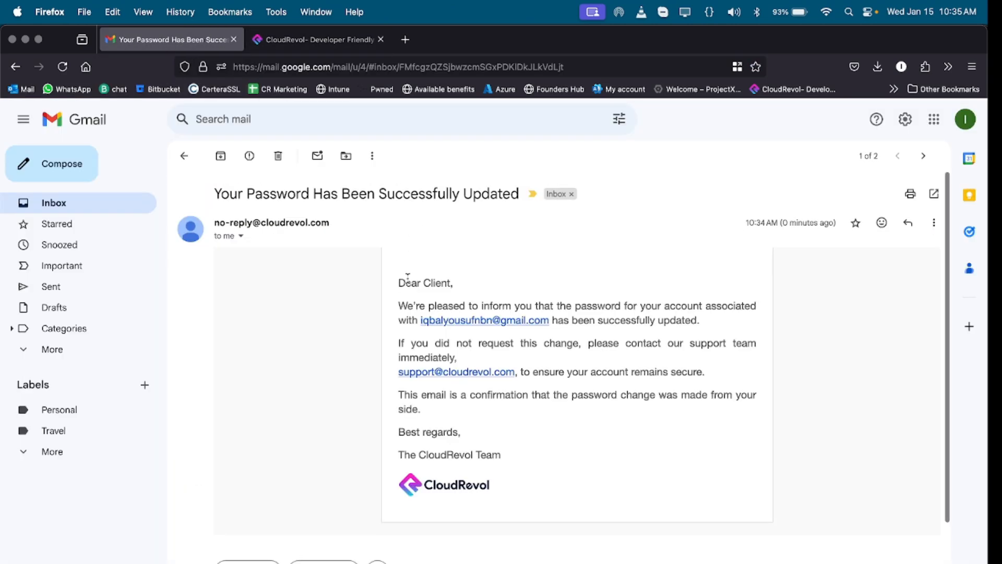
mouse_move(365, 327)
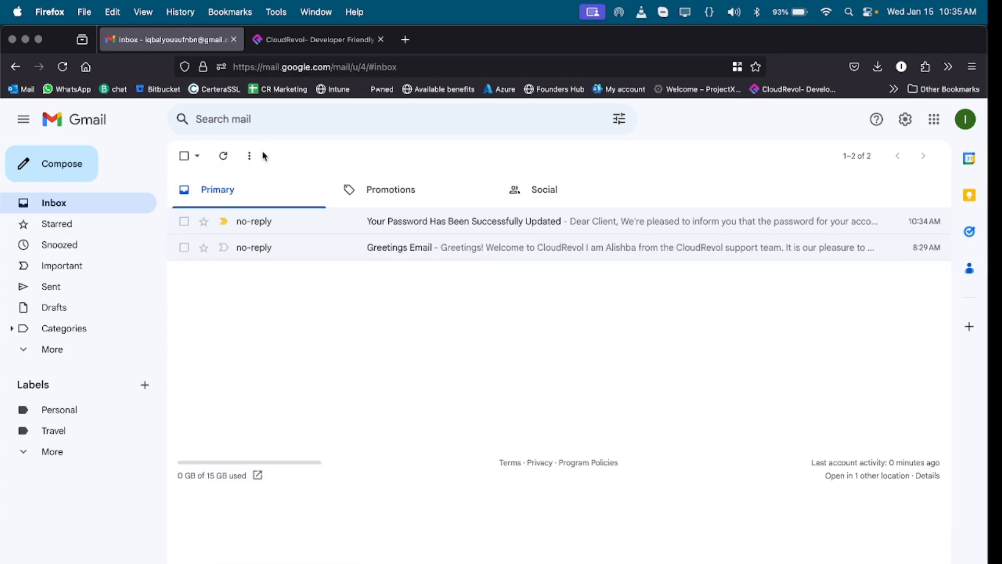
mouse_move(682, 524)
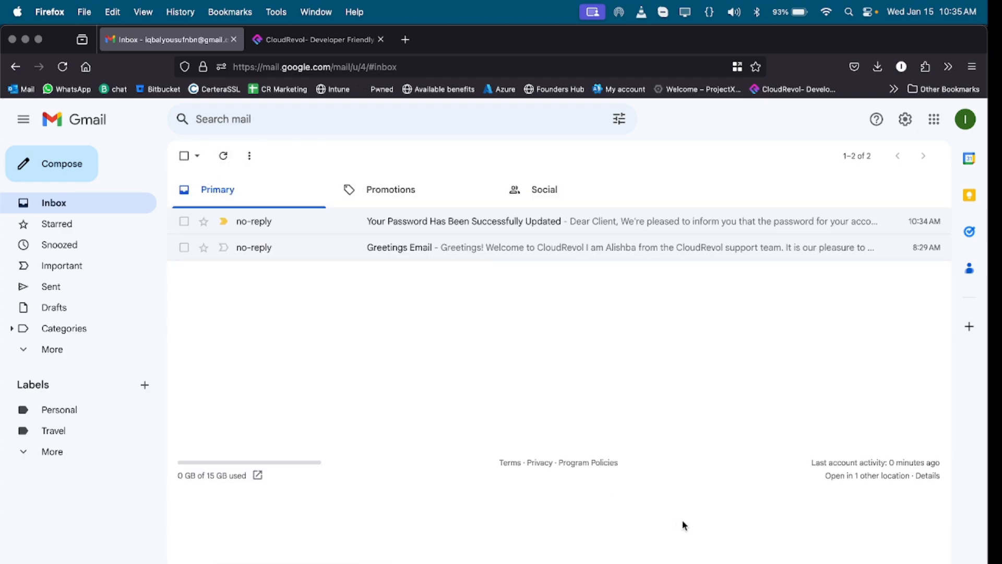